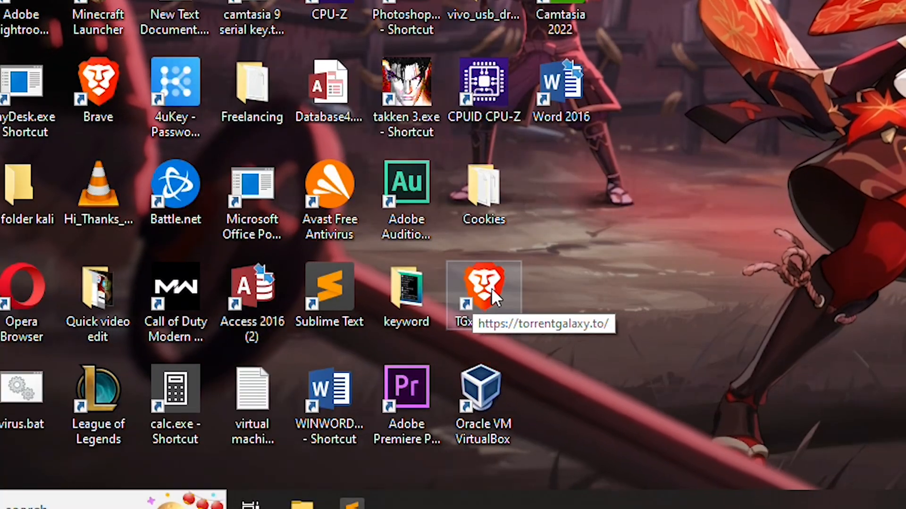
Launch the suspicious TGx-Home Brave shortcut to see where it leads.
double_click(483, 286)
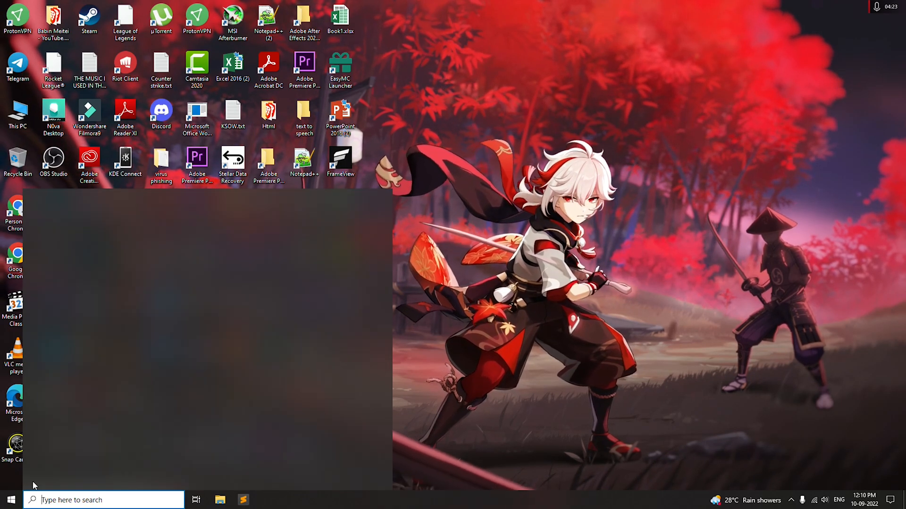
Search 'brave' and follow Open file location twice to reach the folder holding brave.exe.
type("brave")
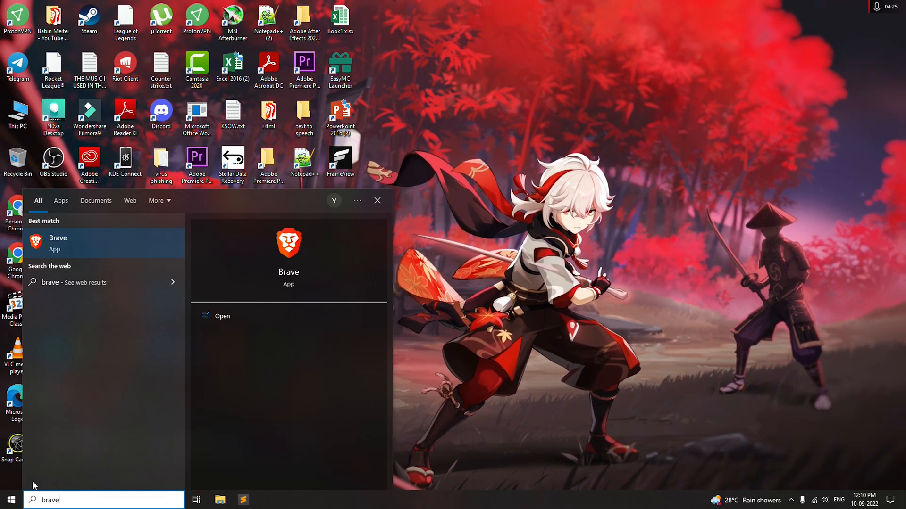
right_click(58, 243)
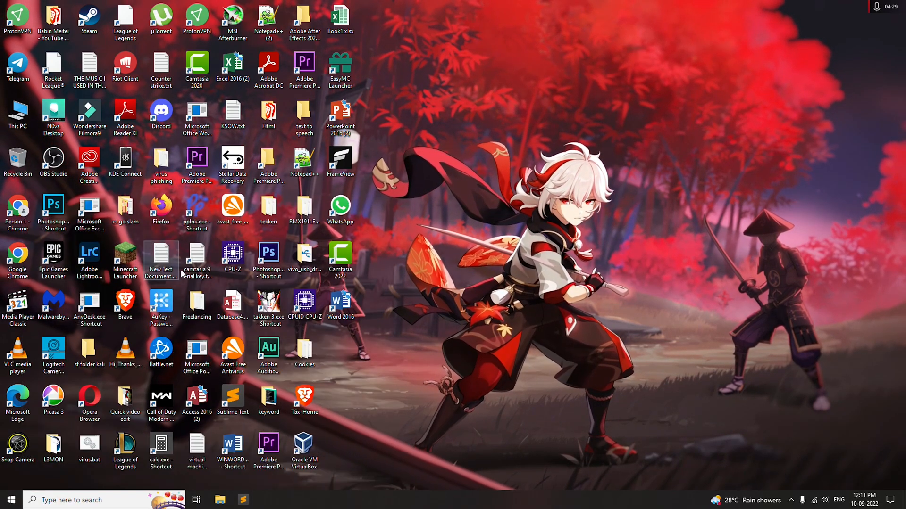
left_click(220, 500)
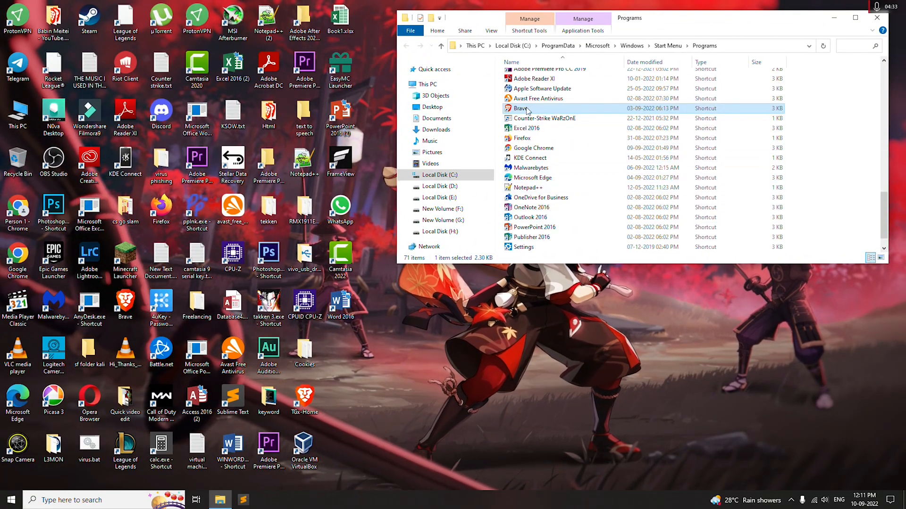
right_click(521, 108)
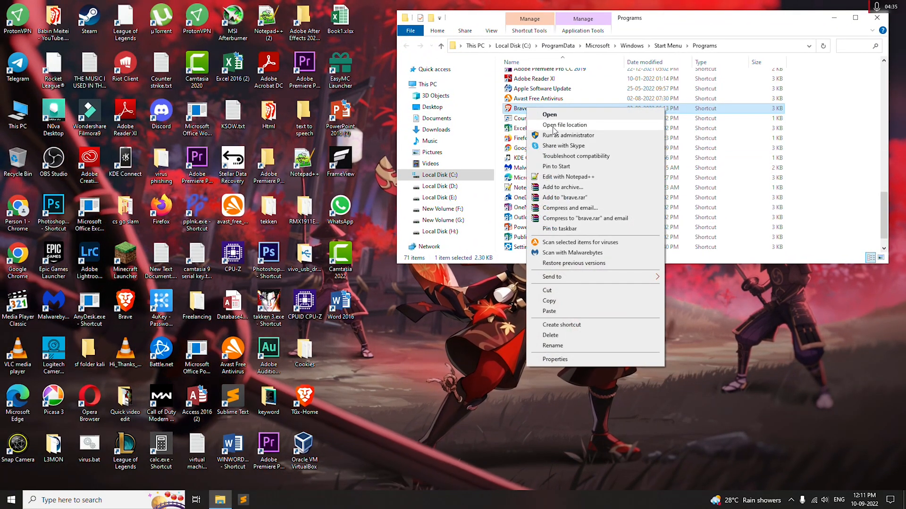
left_click(564, 124)
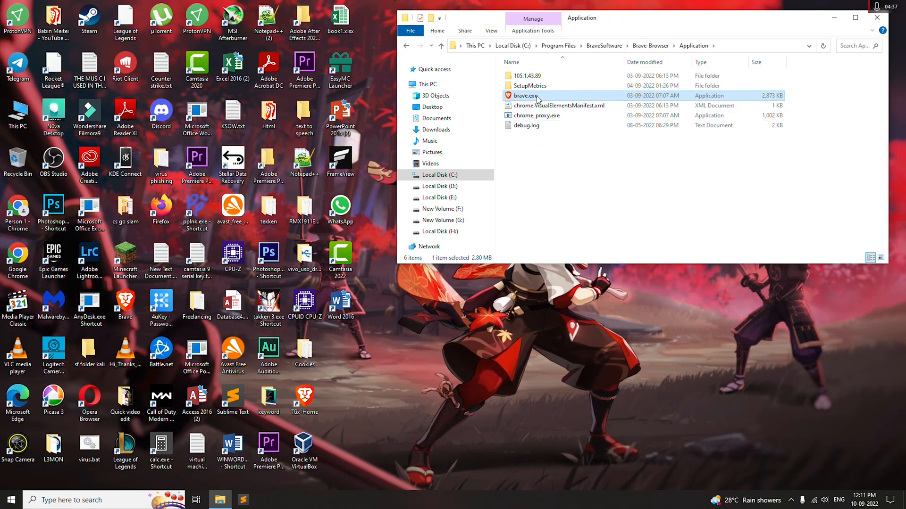
Drag brave.exe to the desktop as a shortcut and permanently delete the TGx-Home shortcut.
left_click_drag(523, 96, 334, 379)
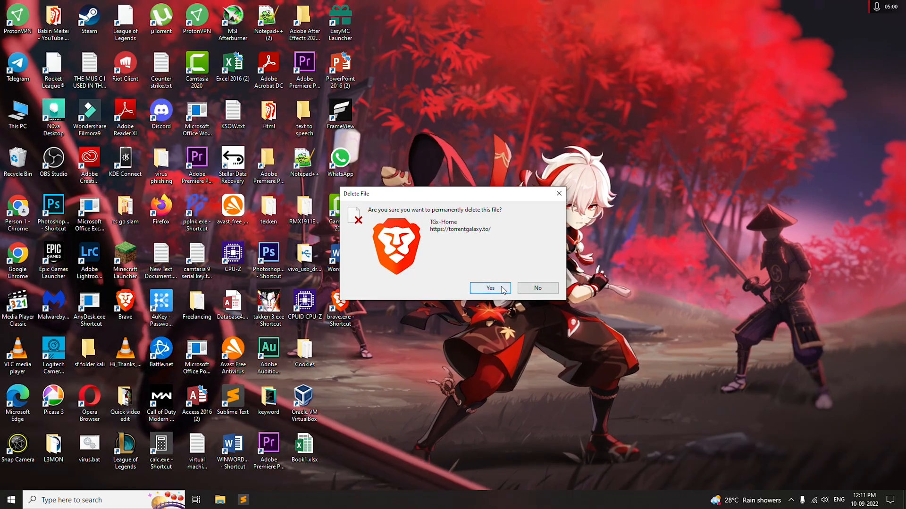
left_click(889, 27)
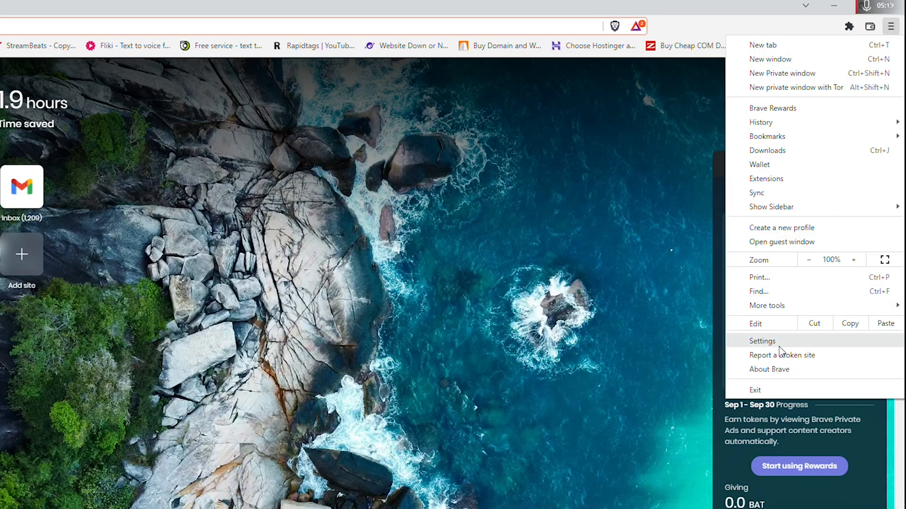
In Brave Settings, set On startup to Open the New Tab page.
left_click(763, 341)
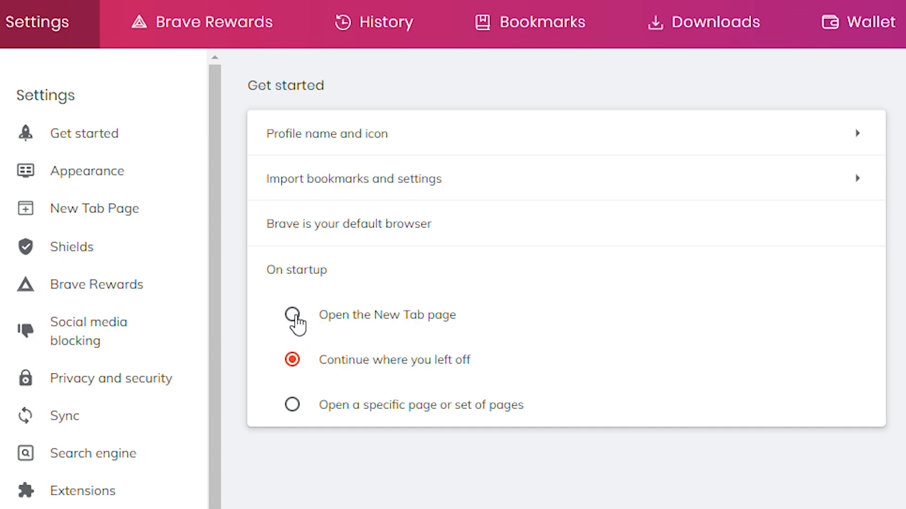
left_click(293, 315)
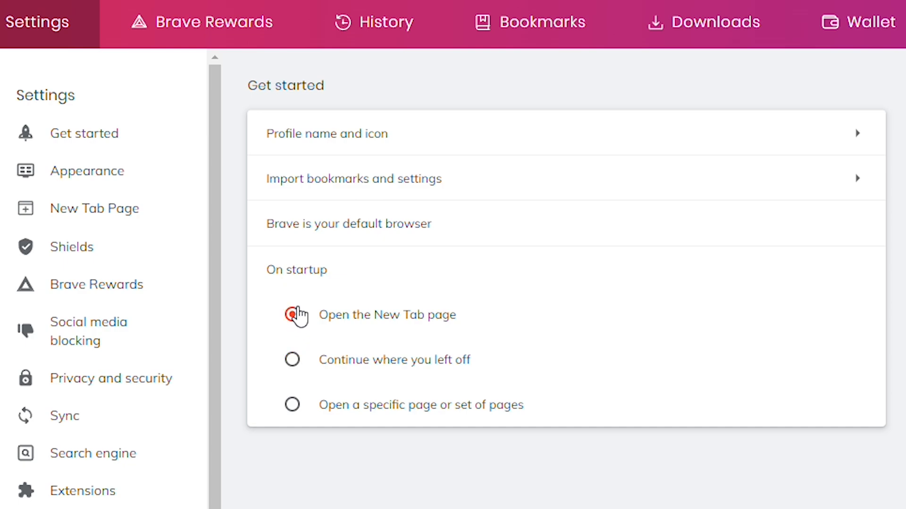
left_click(293, 315)
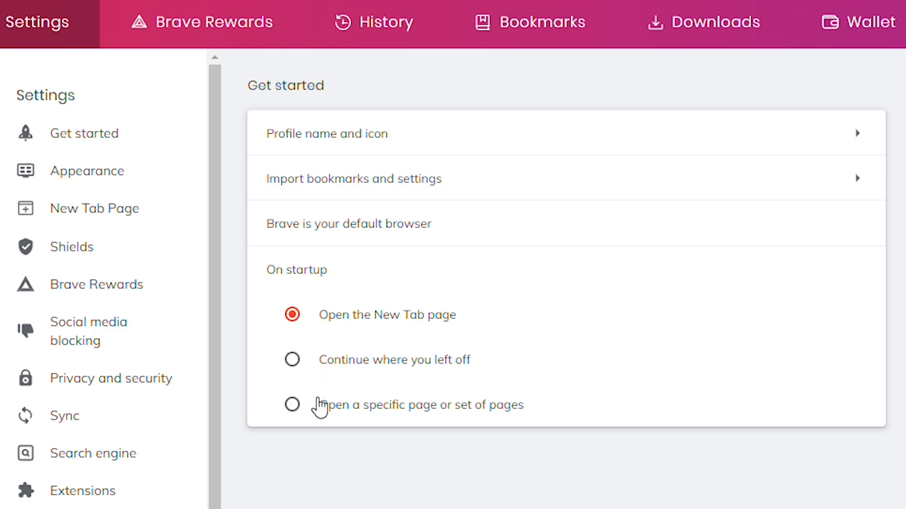